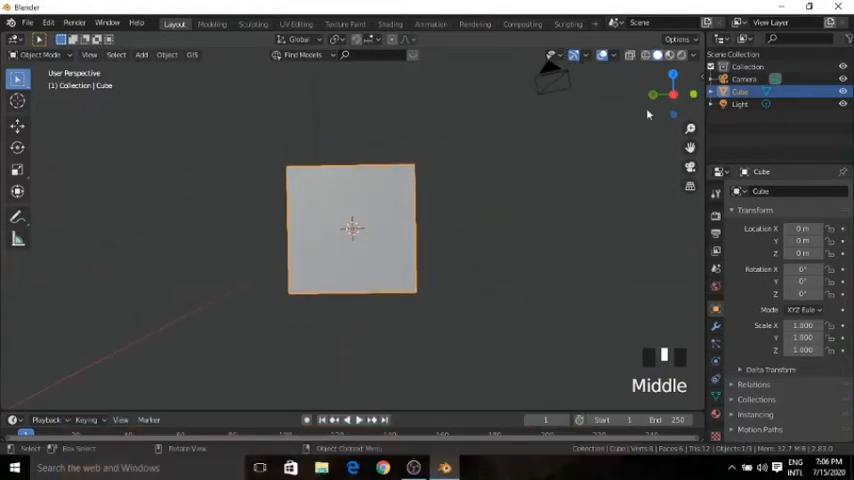
Flatten the default cube into a thin slab by scaling it down along Z
scroll("down", 3)
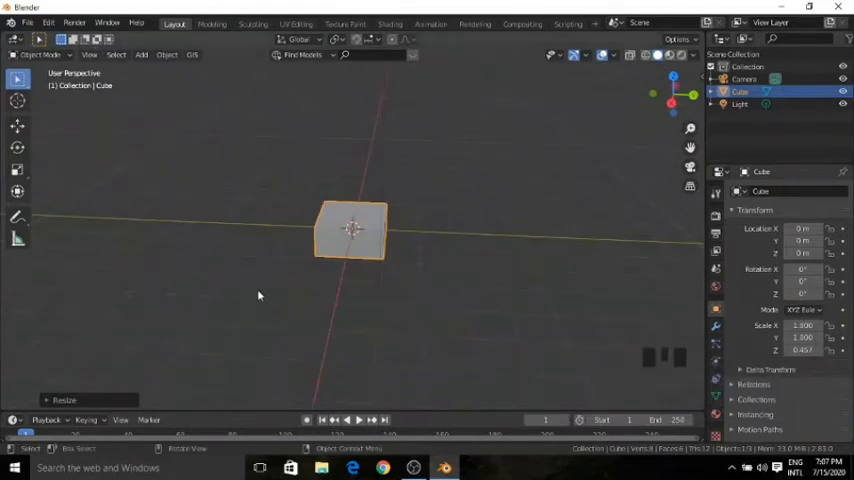
key("Tab")
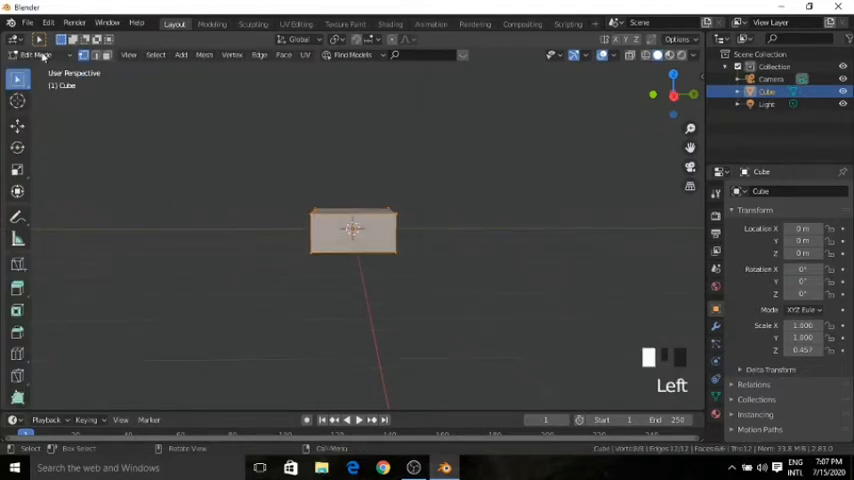
Scale the slab out along X and Y in Edit Mode into a wide rectangular bed base
left_click(42, 54)
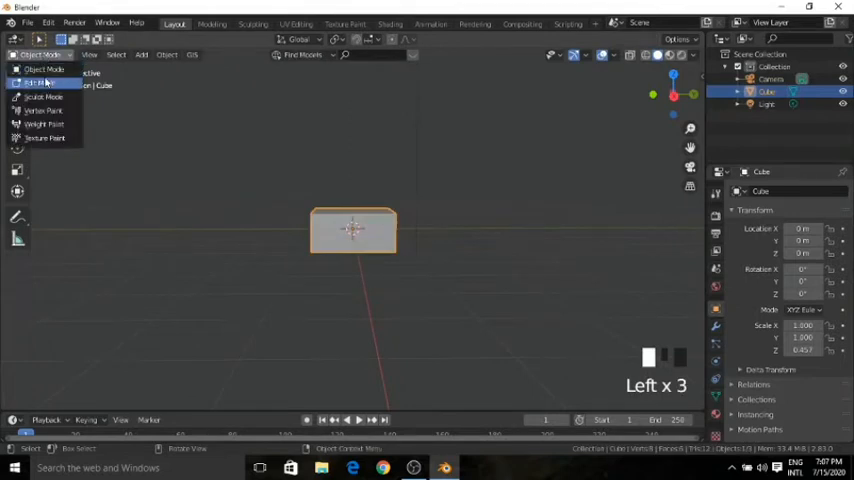
left_click(42, 84)
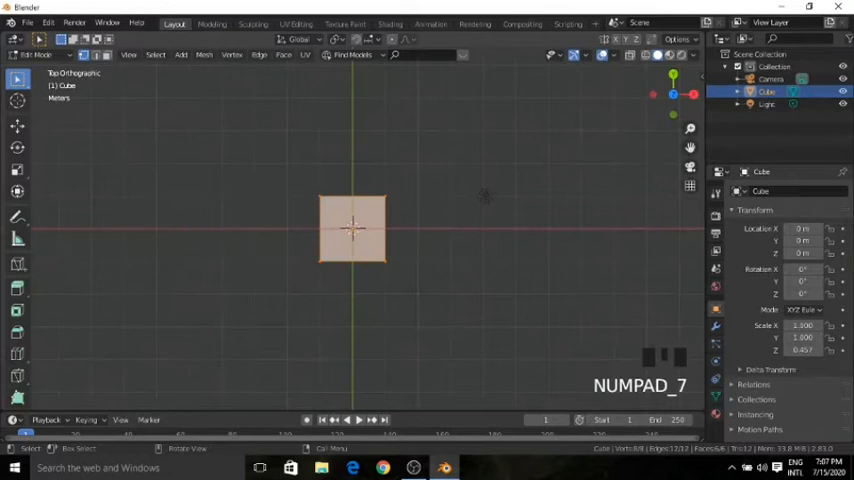
key("s")
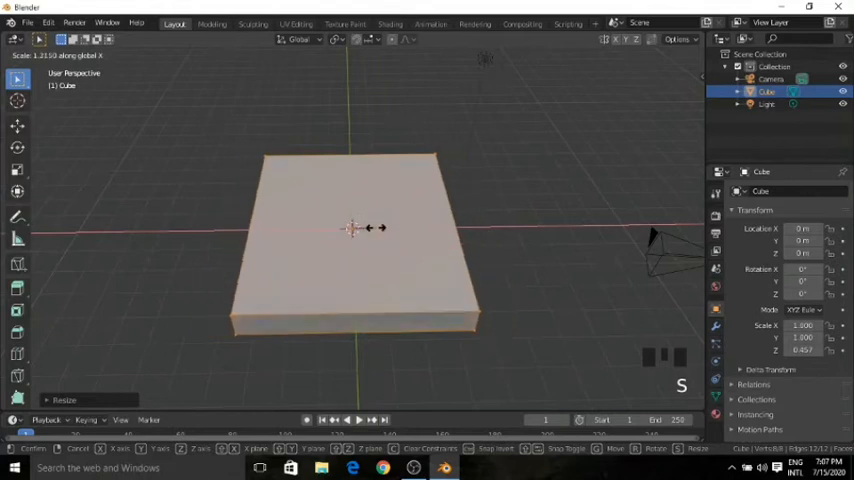
key("Tab")
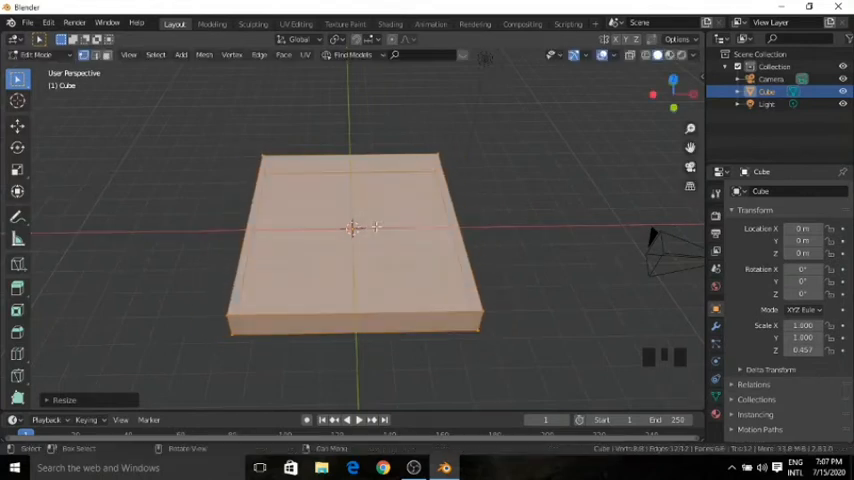
From the side view, duplicate the bed base and move the copy up to sit on top
left_click(36, 56)
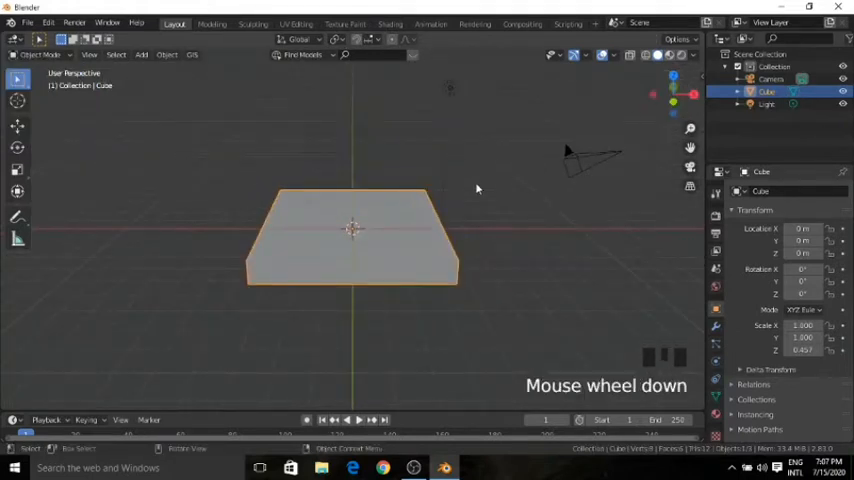
scroll("down", 3)
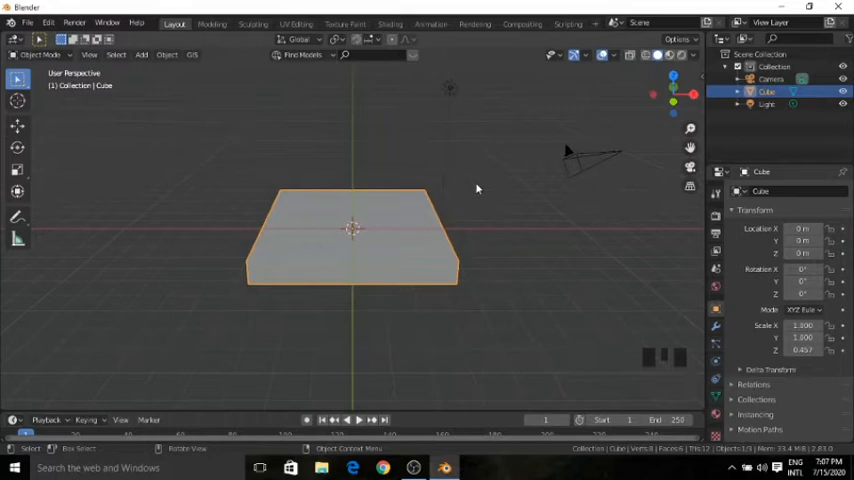
key("NUMPAD_3")
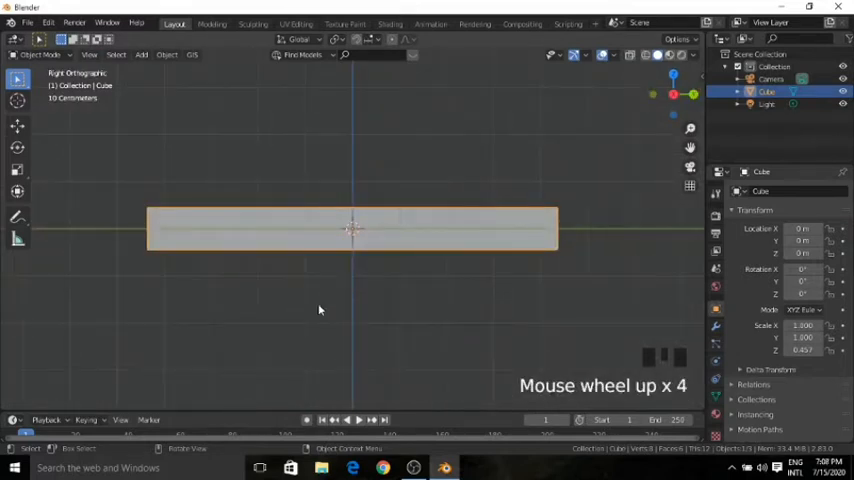
scroll("up", 3)
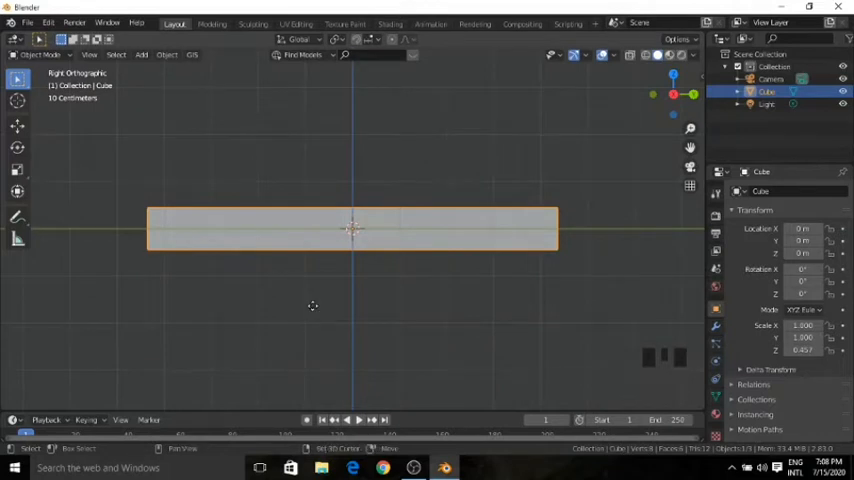
key("shift+d")
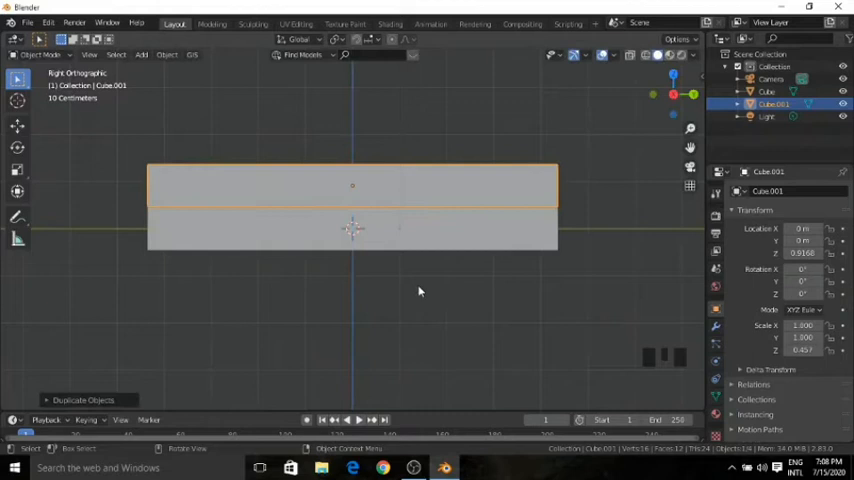
Shrink the upper copy slightly and reposition it, forming a stepped two-tier base
key("s")
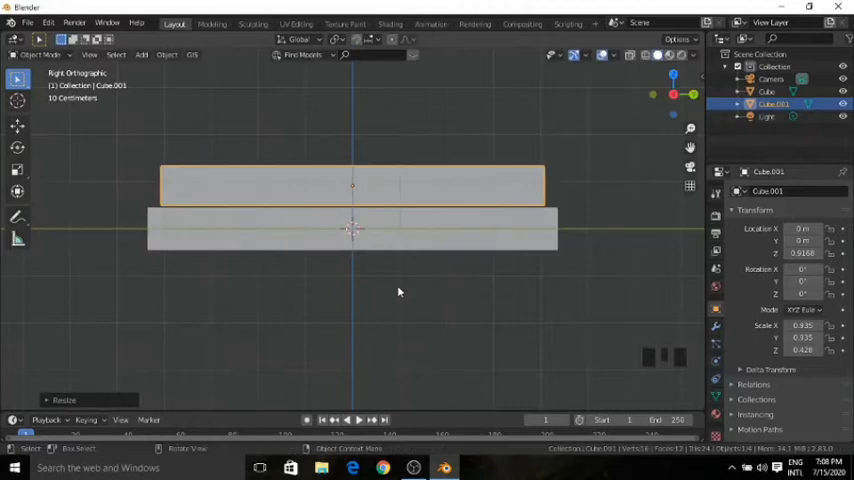
key("g")
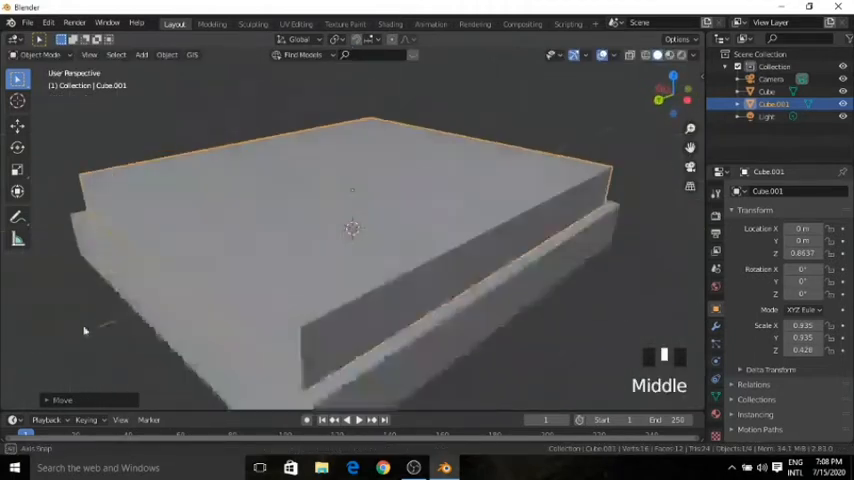
left_click_drag(84, 330, 278, 288)
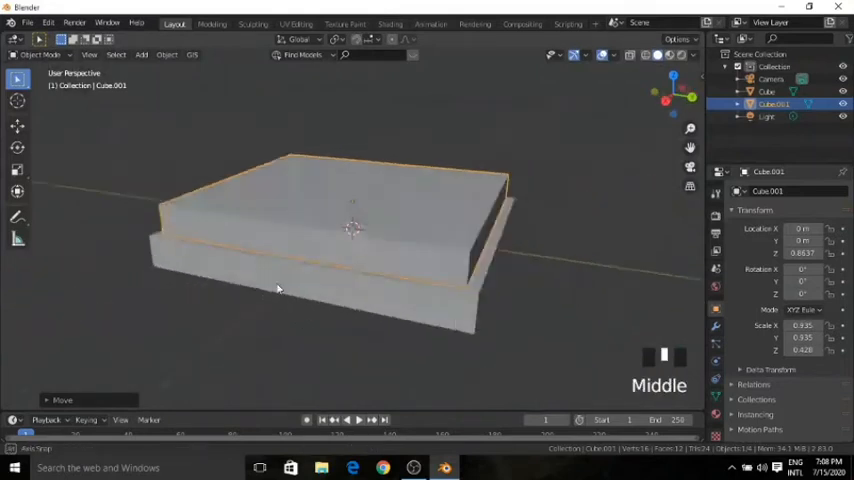
left_click_drag(280, 290, 466, 246)
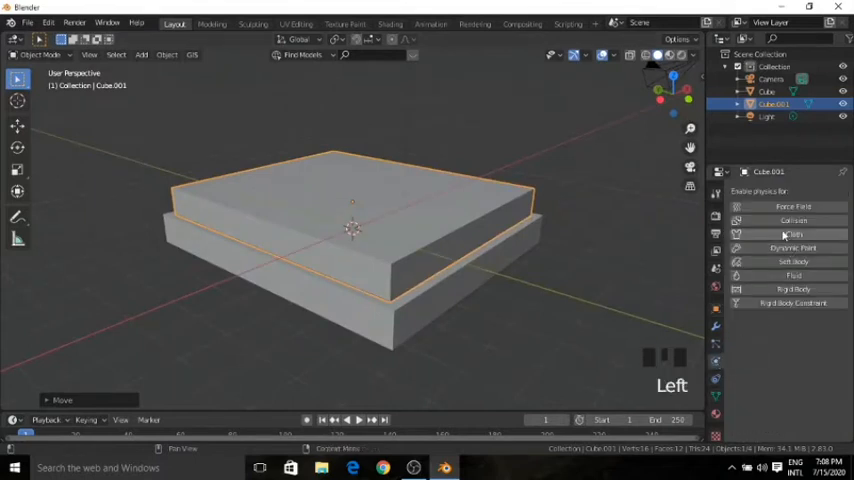
Add Cloth physics to the top box and subdivide its mesh into a dense grid
left_click(792, 234)
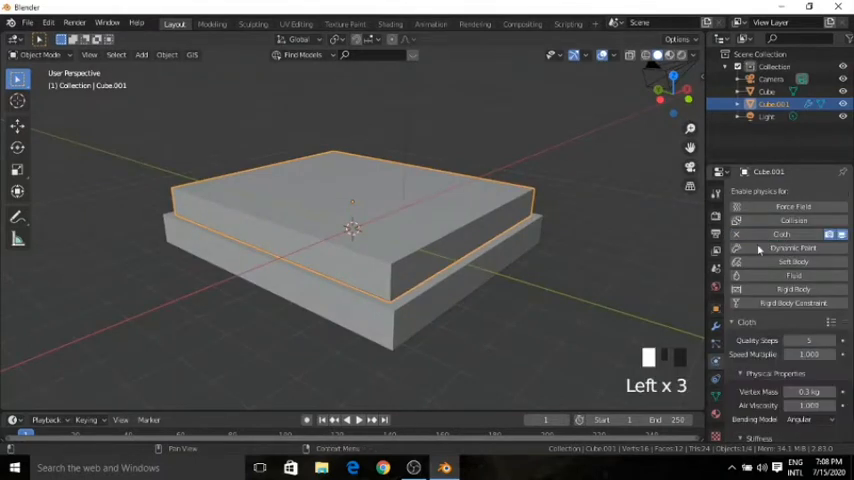
left_click(40, 54)
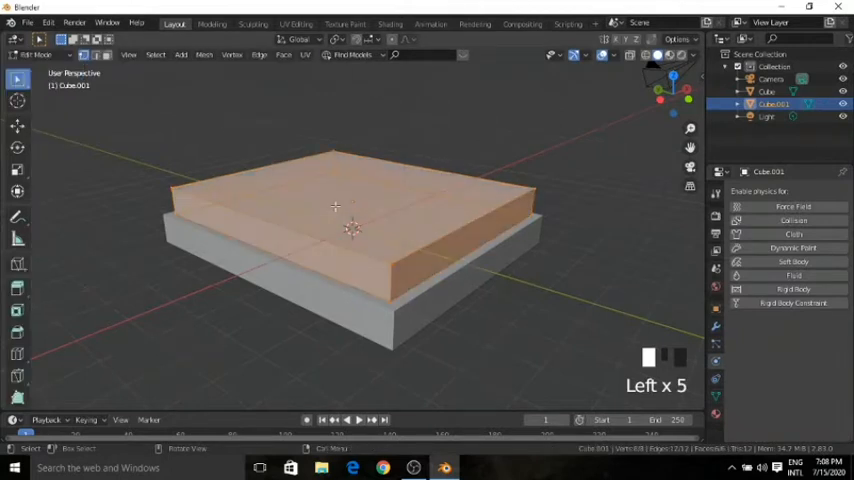
key("ctrl+r")
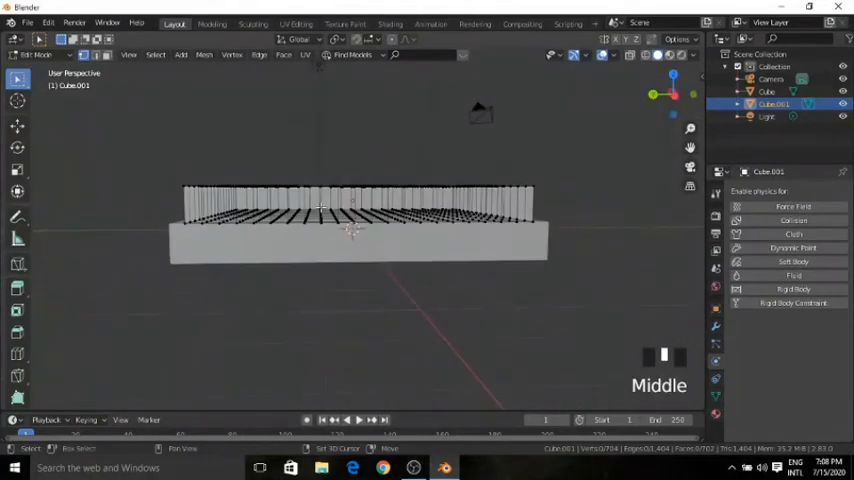
key("shift+r")
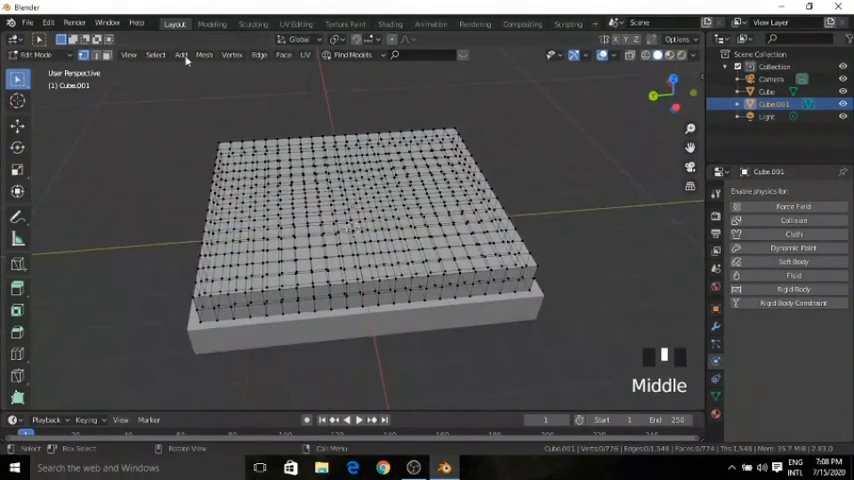
Subdivide the mattress slab further and add a Subdivision Surface modifier for rounded, puffy edges
left_click(180, 54)
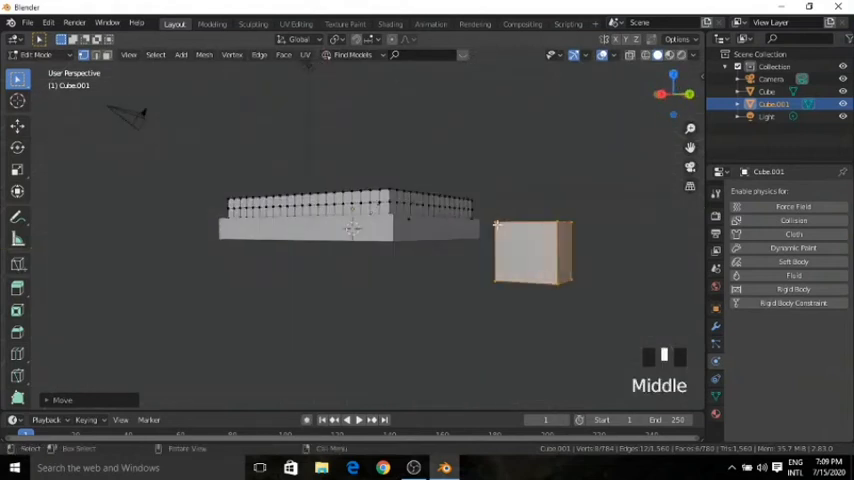
key("s")
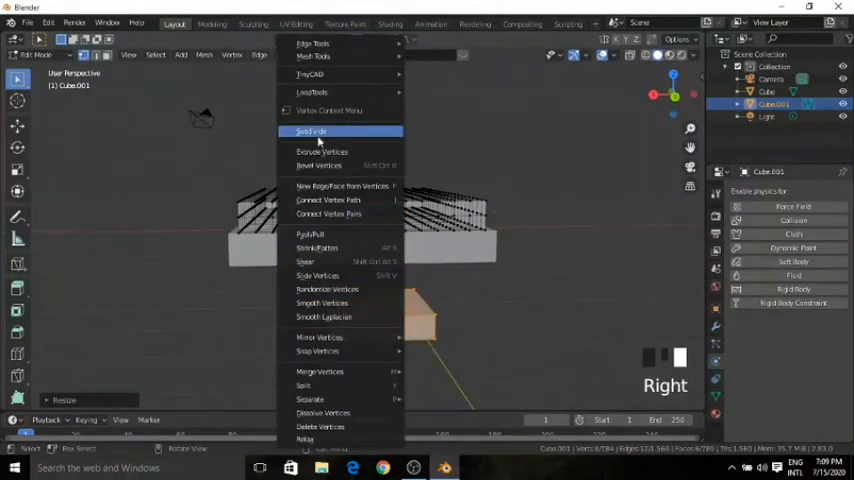
left_click(312, 132)
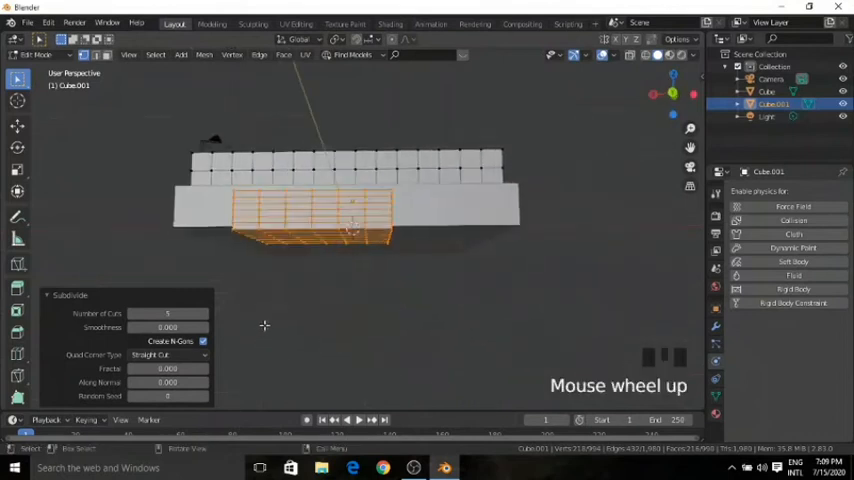
scroll("down", 3)
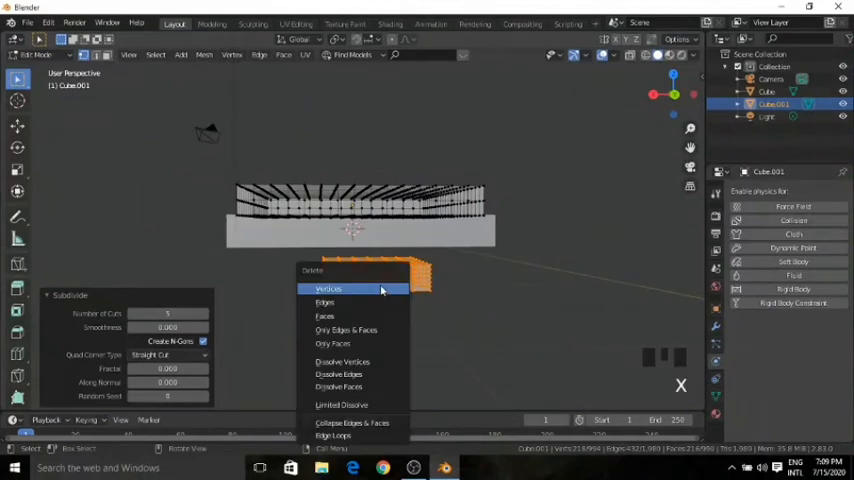
mouse_move(324, 316)
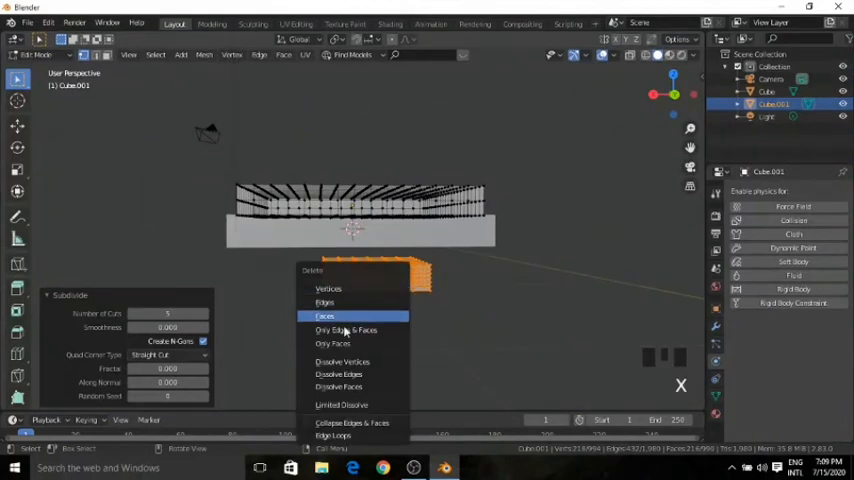
mouse_move(348, 330)
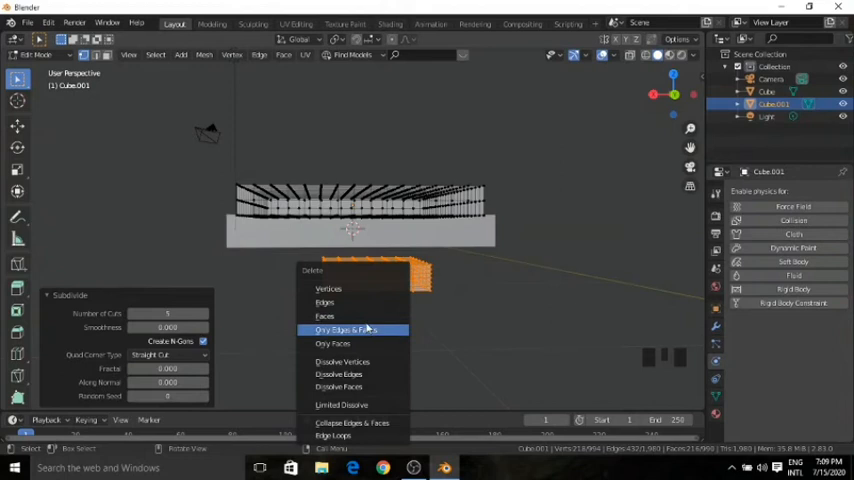
mouse_move(324, 316)
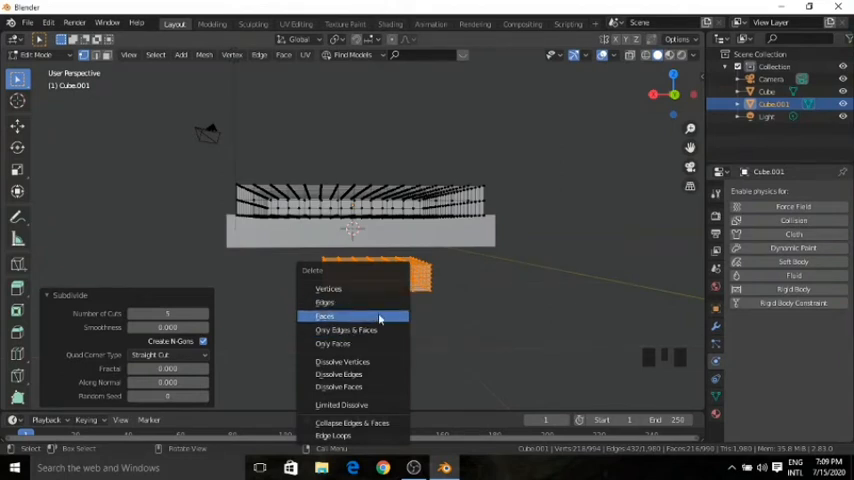
mouse_move(342, 288)
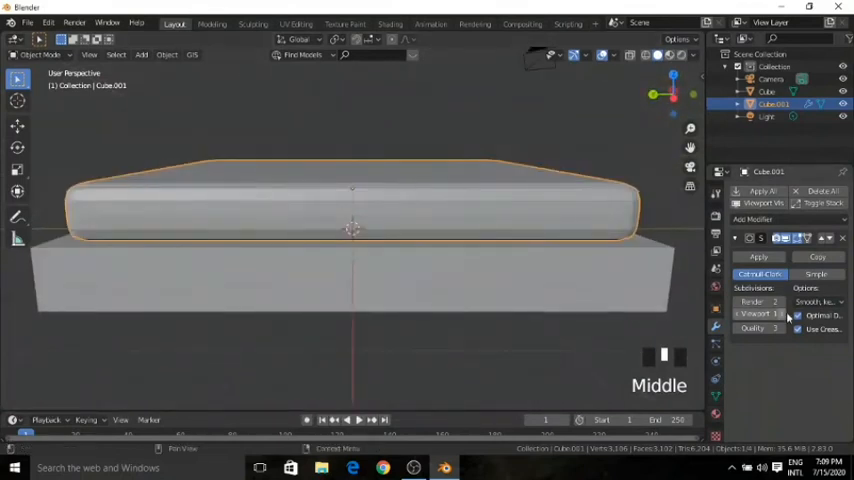
left_click(816, 274)
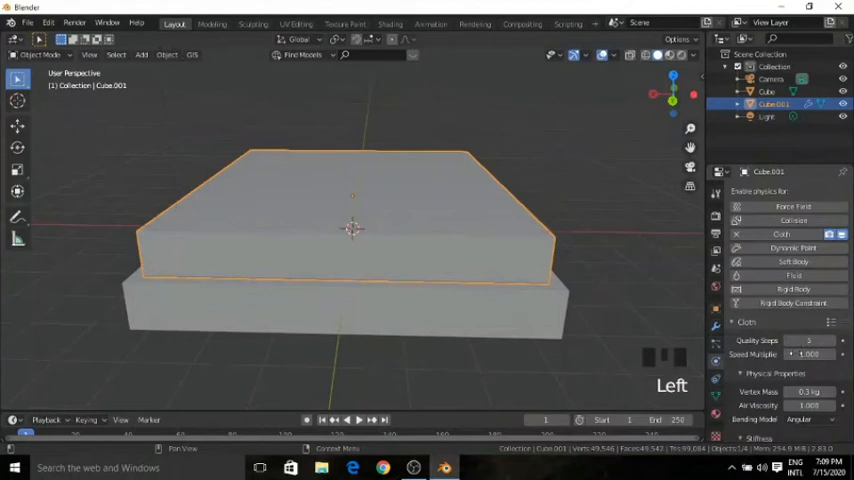
Enable cloth Pressure on the mattress, set its value and edit the Gravity field weight
scroll("down", 3)
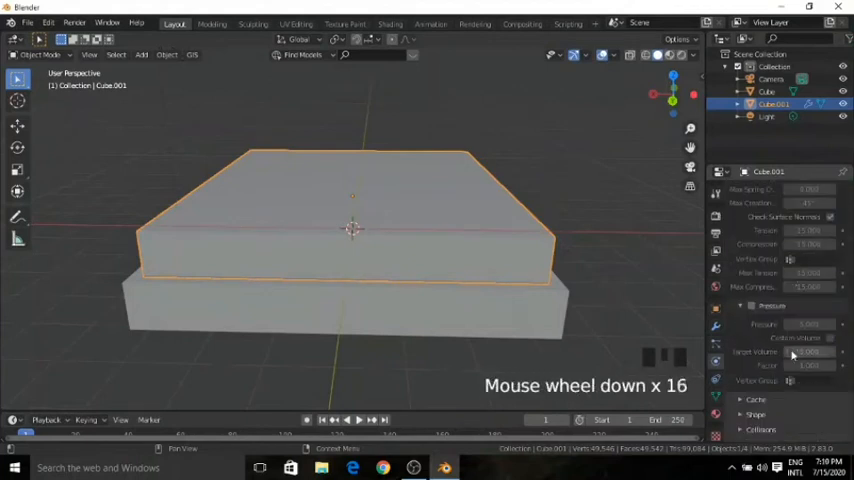
scroll("down", 3)
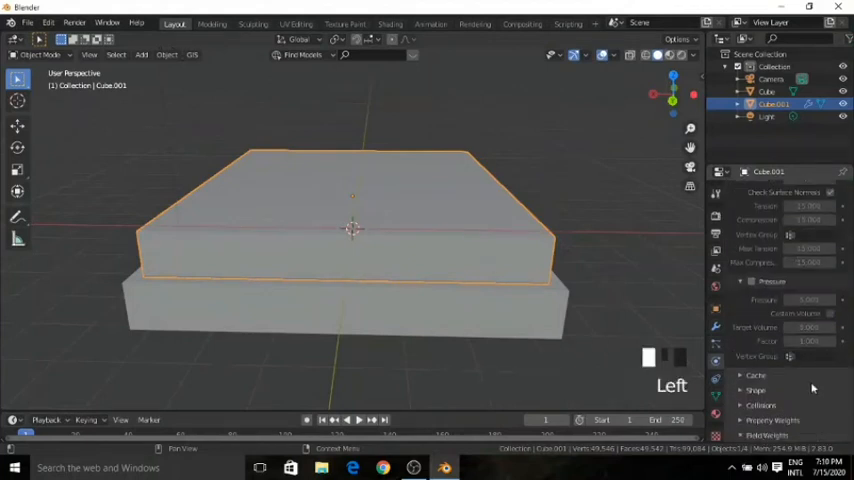
scroll("down", 3)
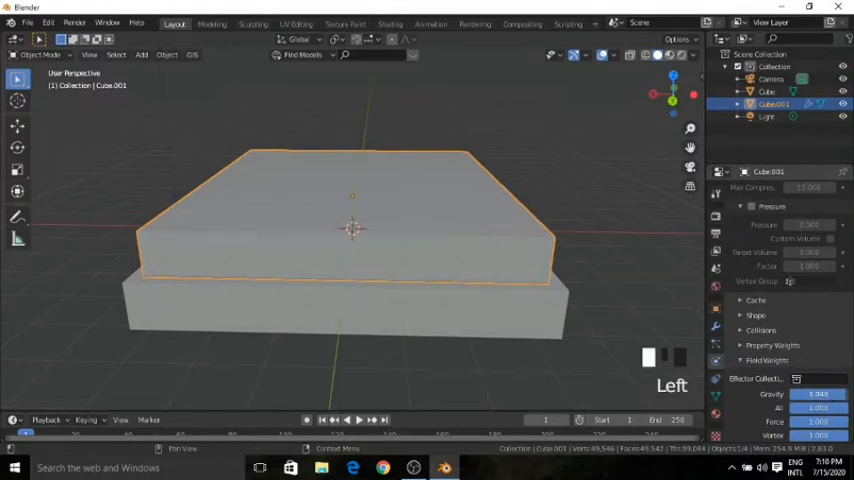
scroll("up", 3)
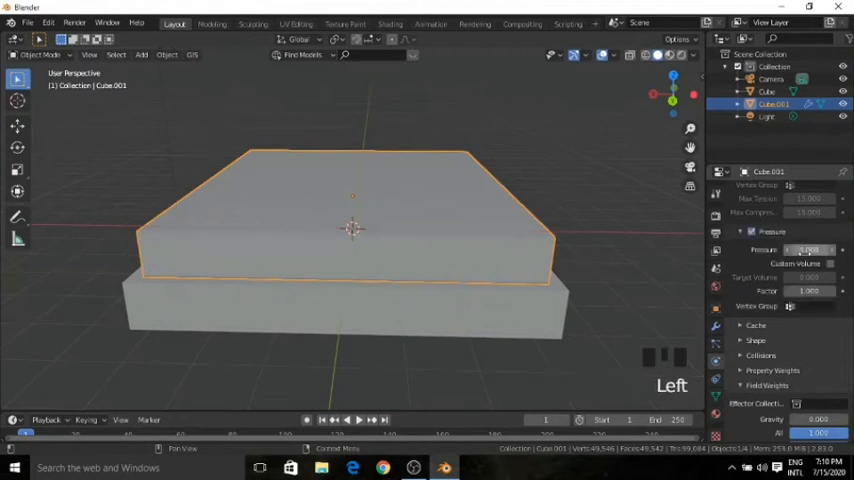
key("Backspace")
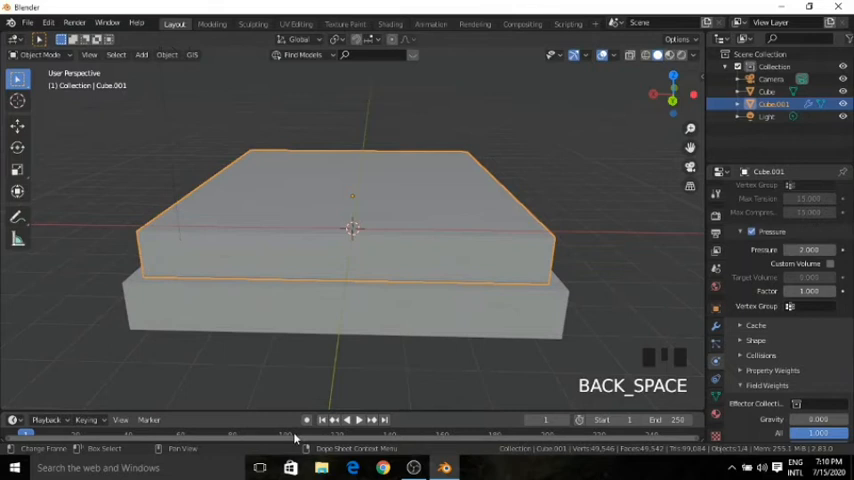
key("backspace")
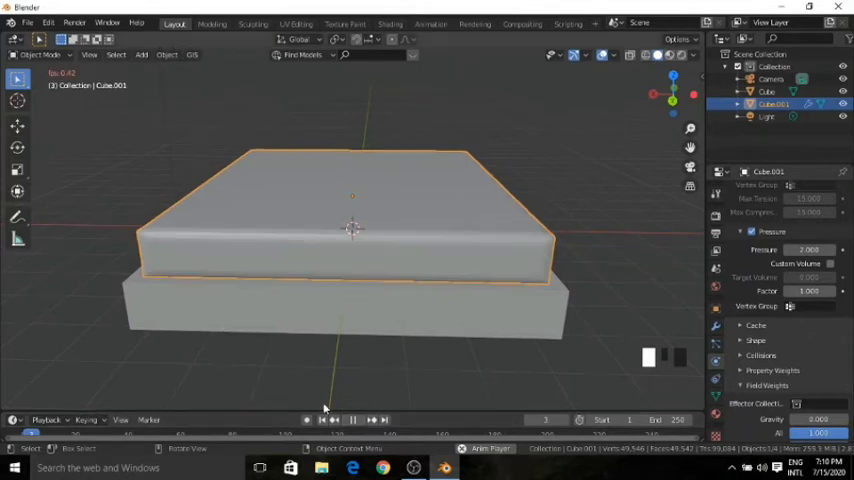
mouse_move(356, 418)
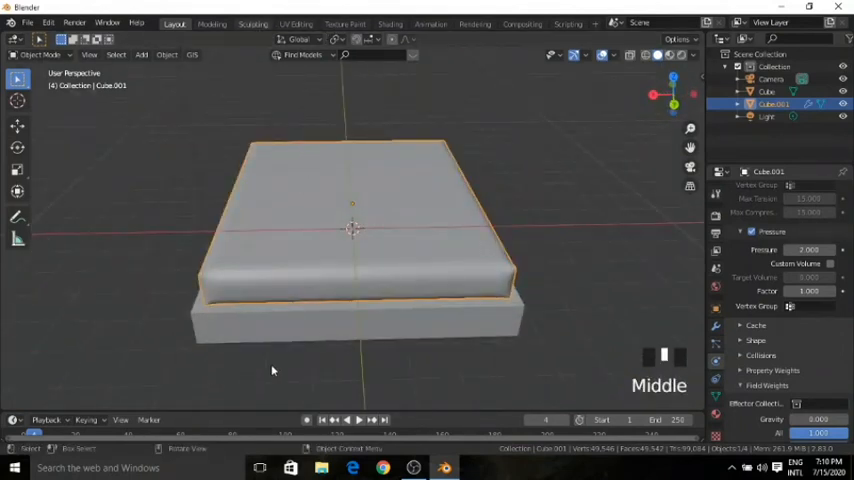
Smooth the creases on the mattress corners with the Smooth brush in Sculpting
left_click(252, 24)
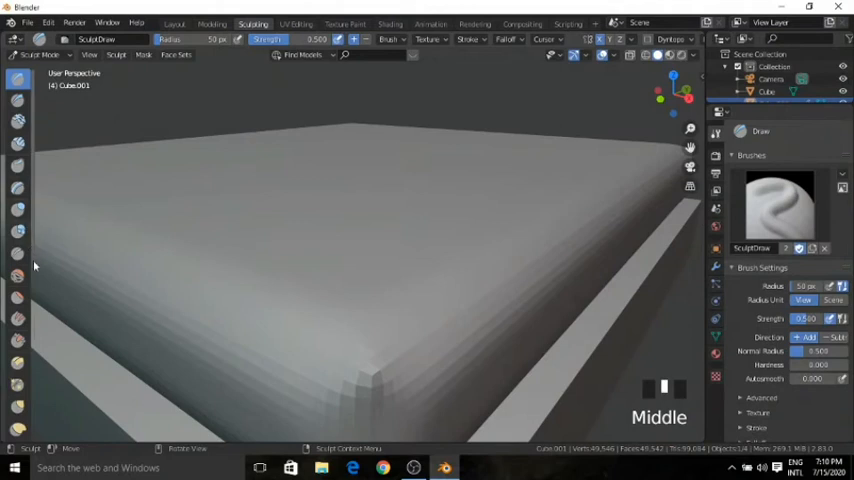
left_click(18, 276)
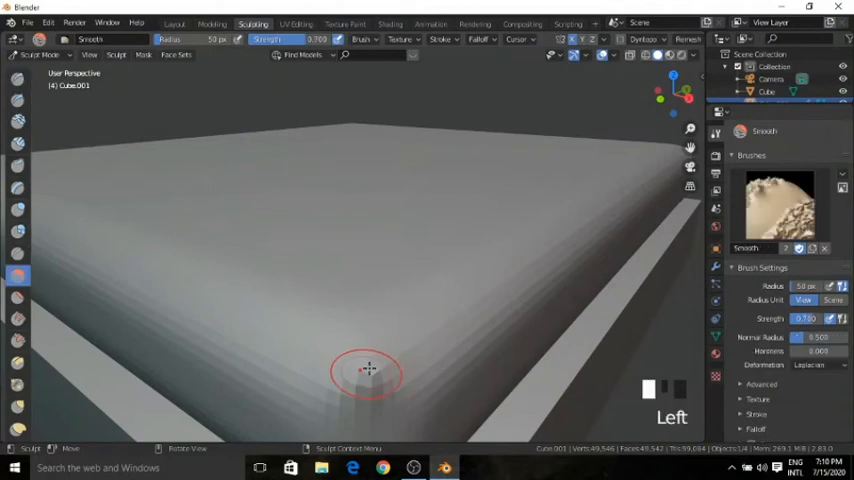
left_click_drag(370, 370, 276, 384)
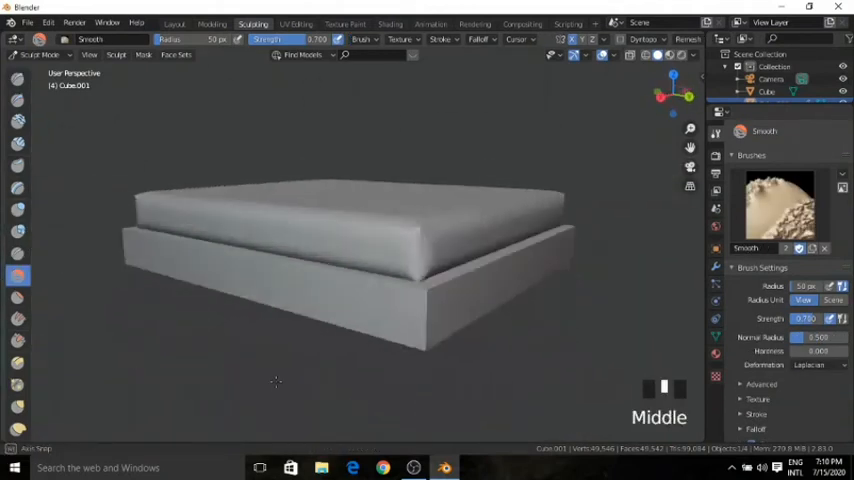
scroll("up", 3)
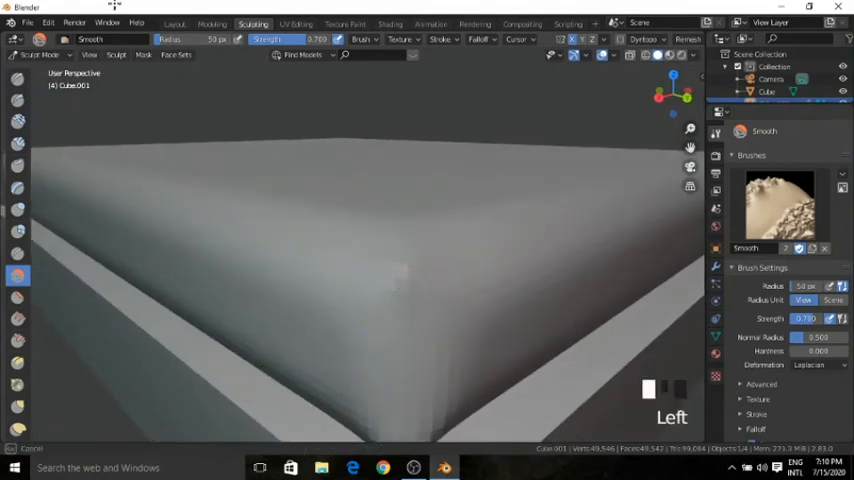
left_click(174, 24)
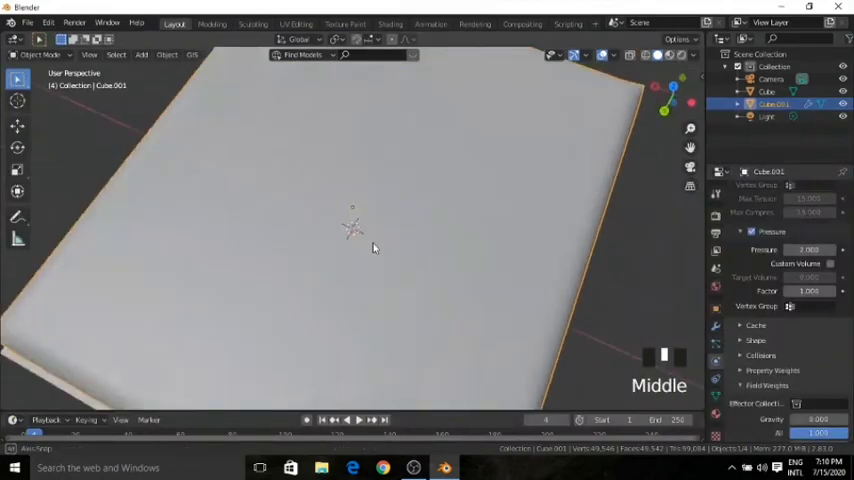
Apply the Cloth modifier so the puffy mattress shape becomes permanent geometry
left_click_drag(376, 248, 490, 232)
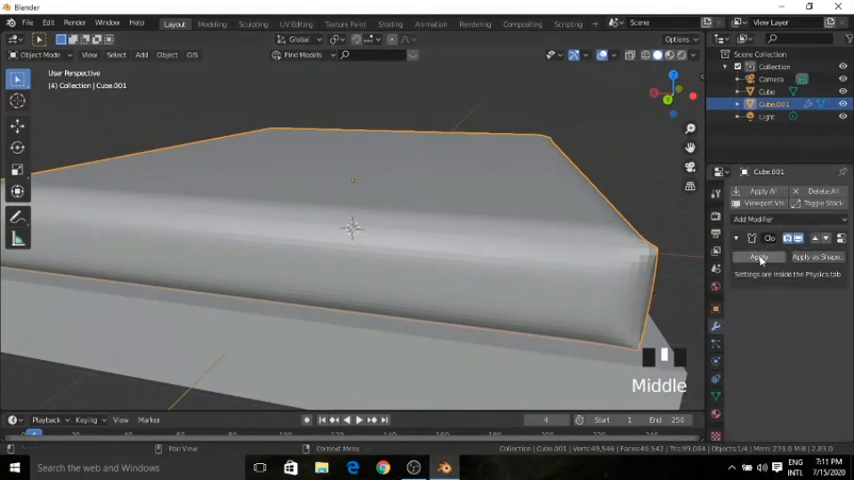
left_click(760, 256)
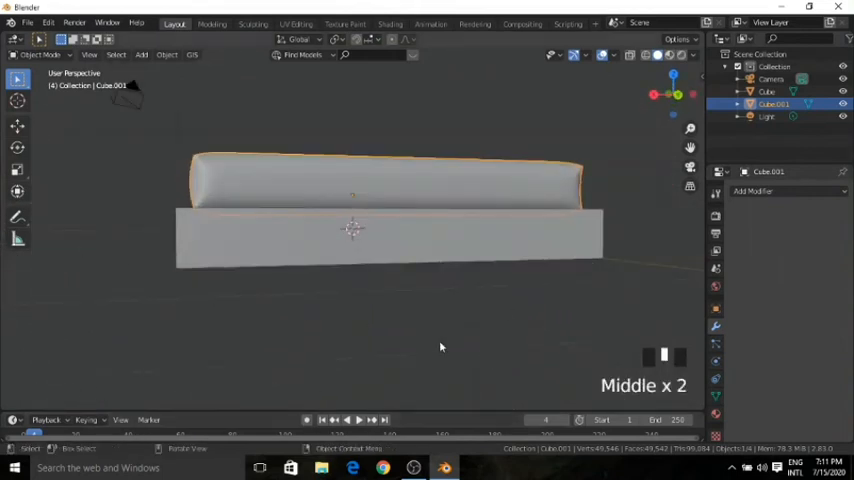
left_click(360, 420)
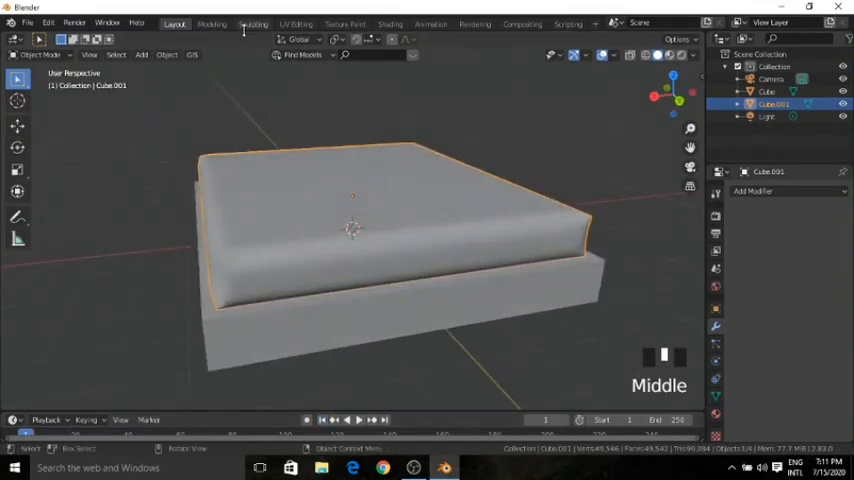
mouse_move(254, 24)
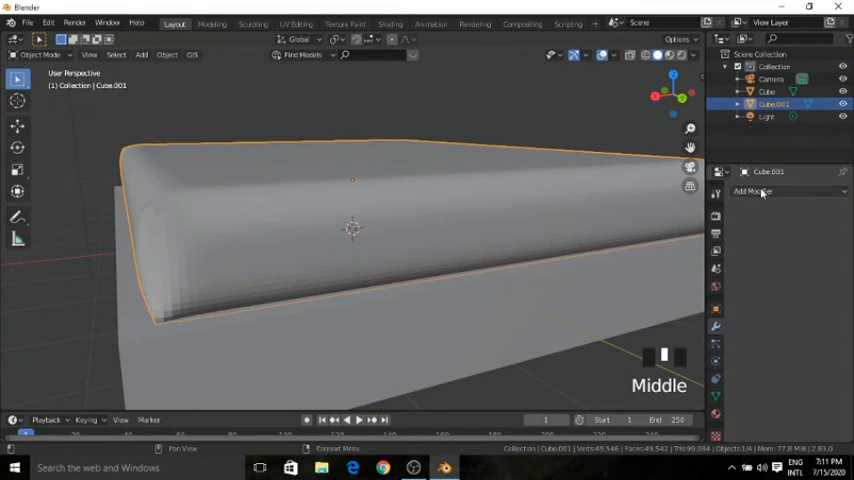
left_click(754, 192)
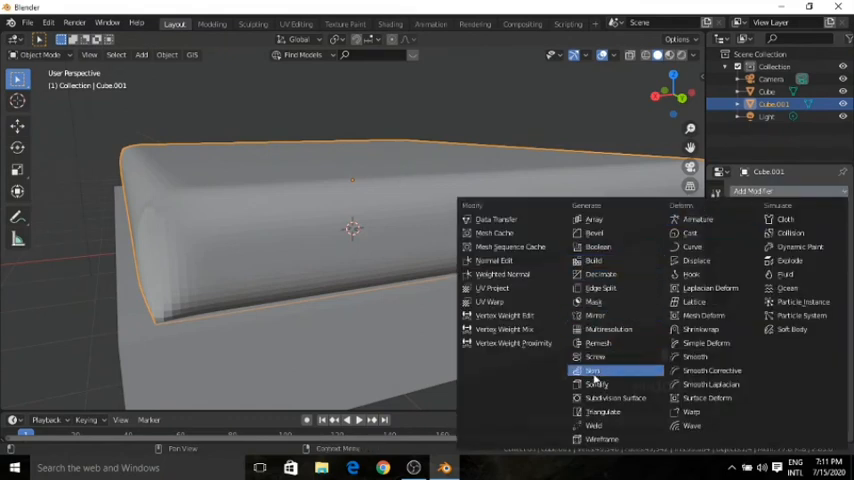
mouse_move(596, 220)
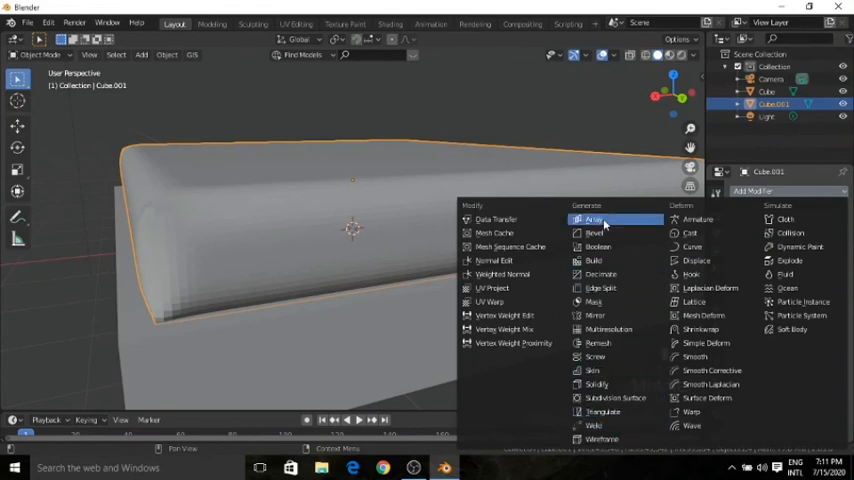
mouse_move(616, 398)
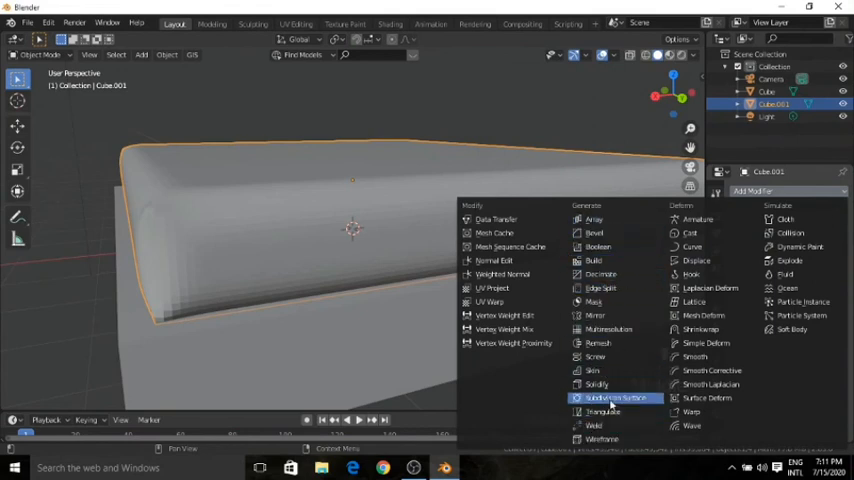
left_click(616, 398)
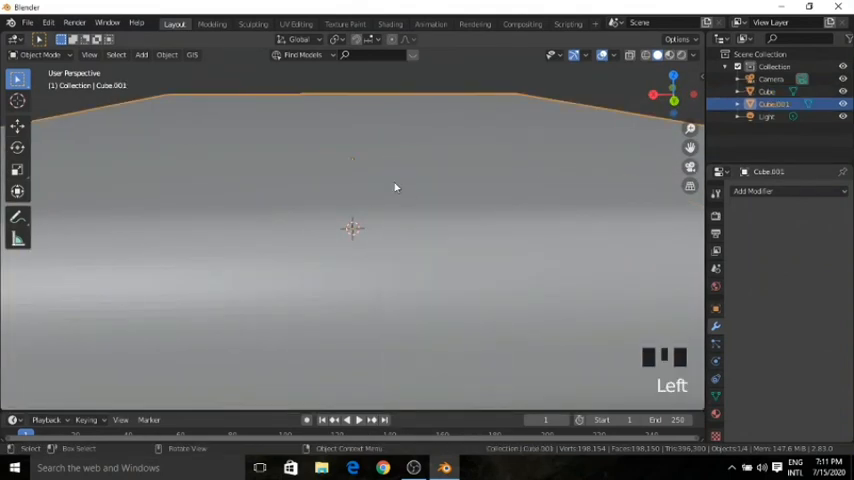
scroll("down", 3)
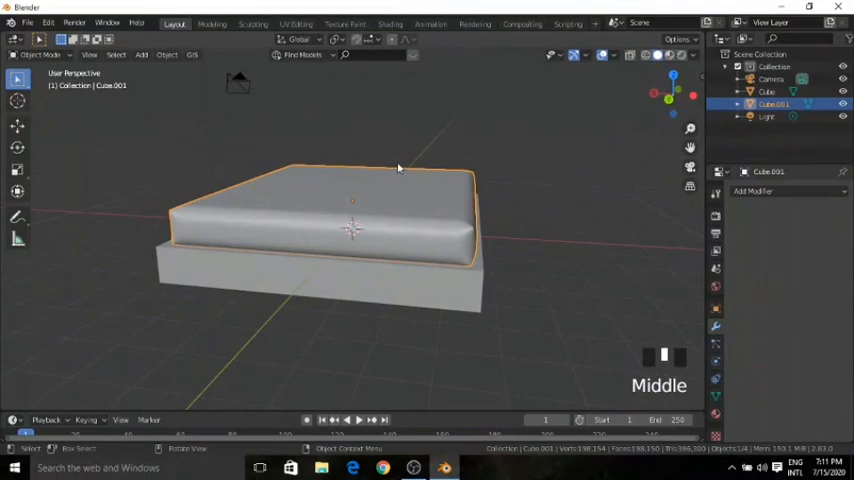
mouse_move(400, 164)
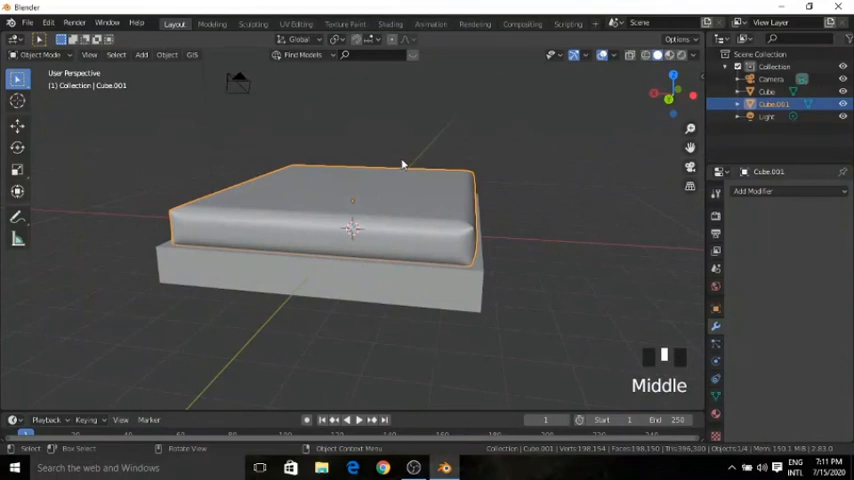
mouse_move(324, 168)
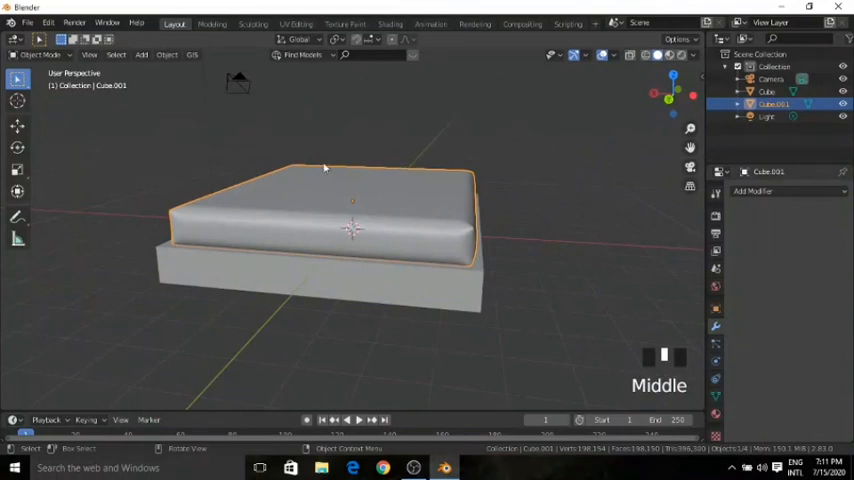